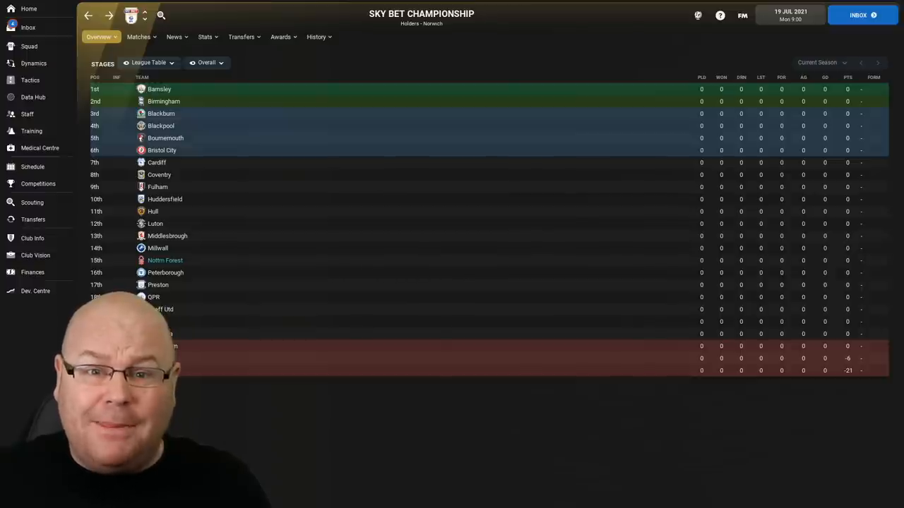
mouse_move(164, 260)
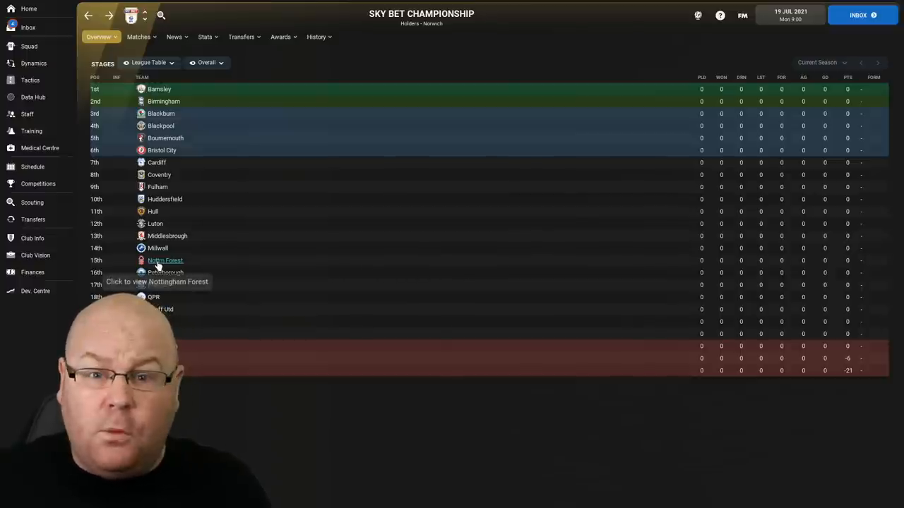
Step: Open Nottingham Forest's club profile from the Sky Bet Championship table
left_click(165, 260)
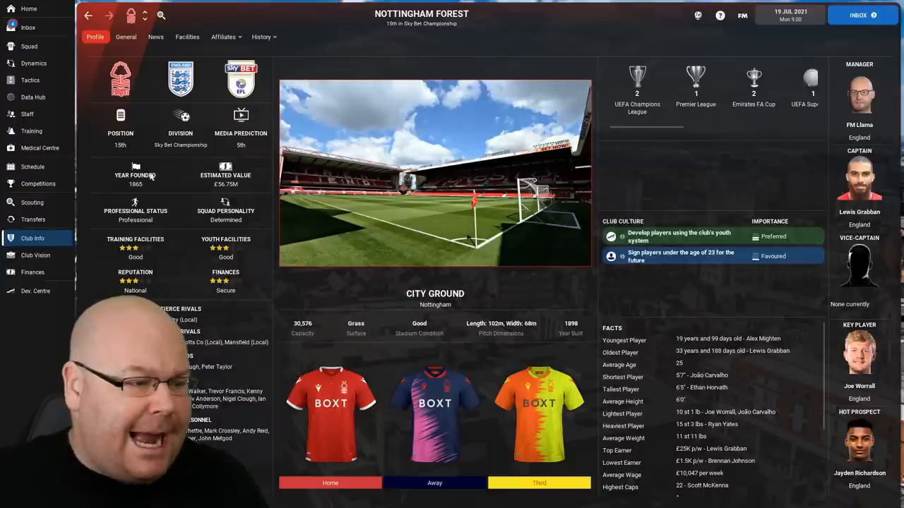
Step: Show Nottingham Forest's Facilities page with City Ground capacity and pitch details
left_click(186, 36)
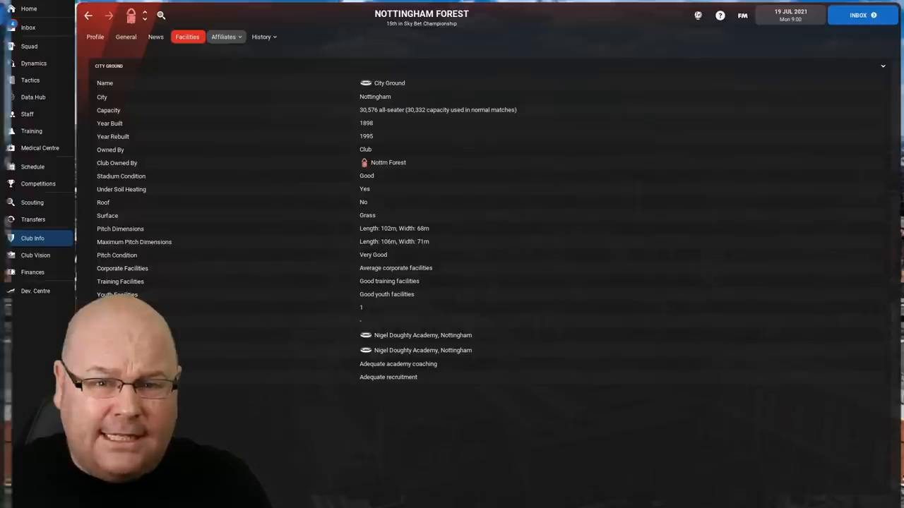
Step: Review Nottingham Forest's finances, then show the 4-3-3 DM Wide tactics and squad list
left_click(33, 271)
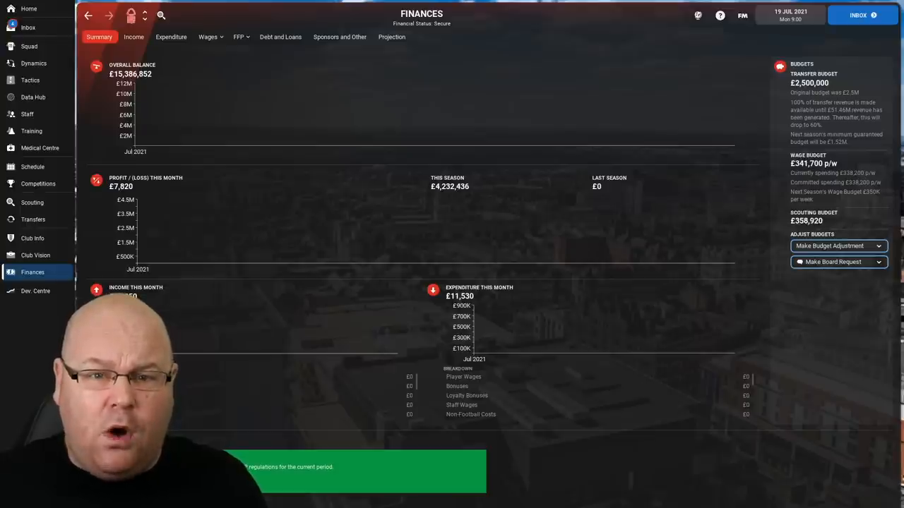
left_click(29, 79)
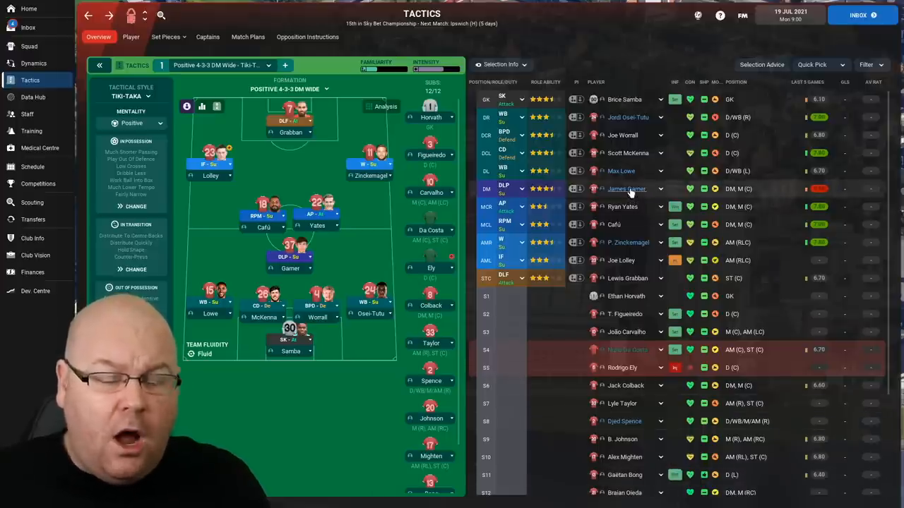
Step: View Lewis Grabban's player profile, then Philip Zinckernagel's
left_click(625, 190)
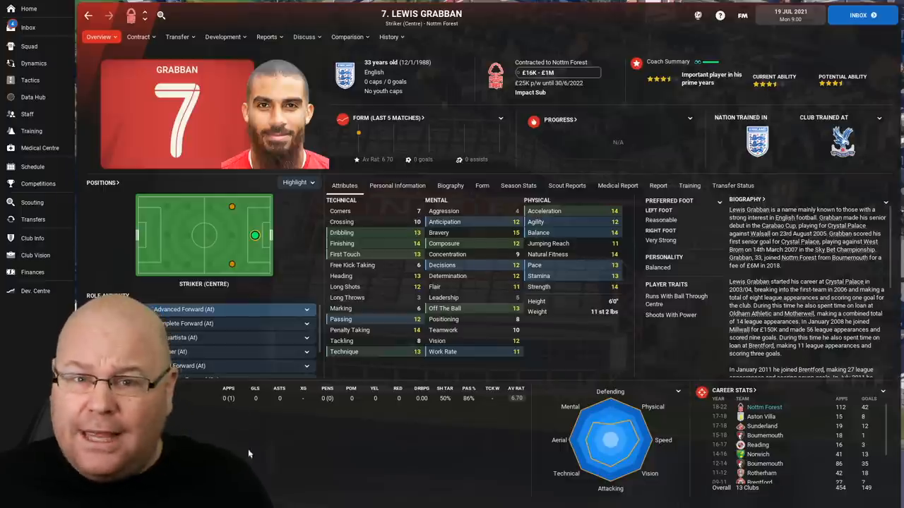
left_click(30, 79)
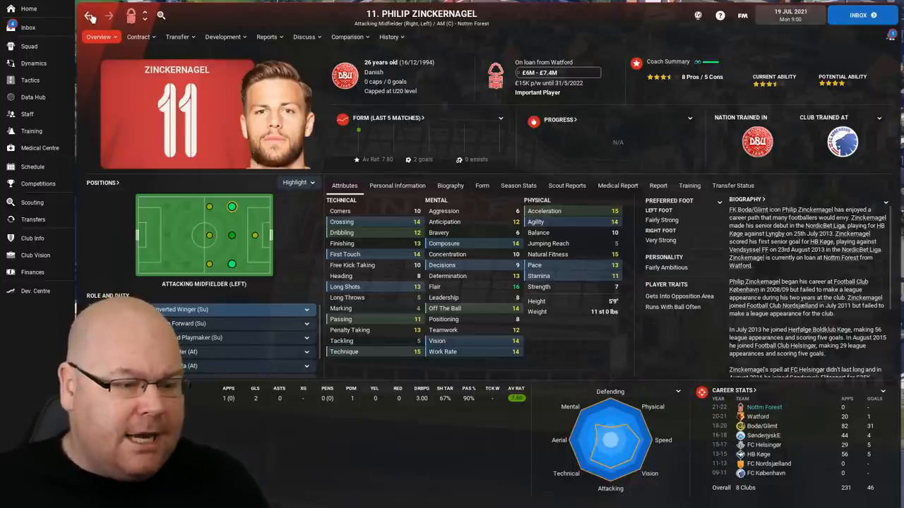
left_click(29, 79)
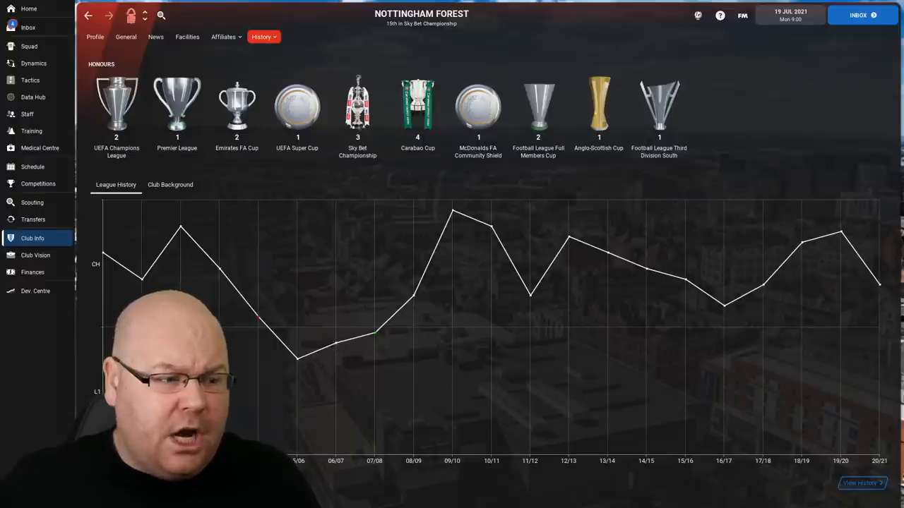
mouse_move(237, 106)
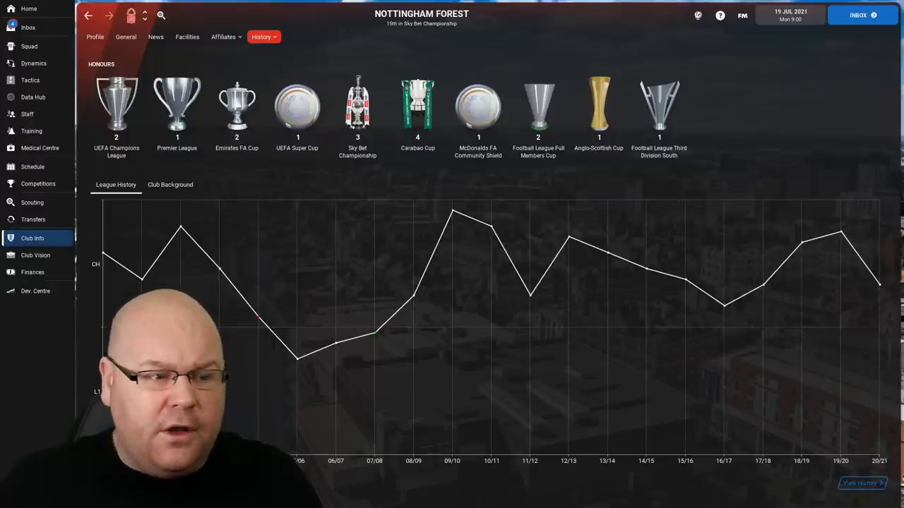
mouse_move(418, 106)
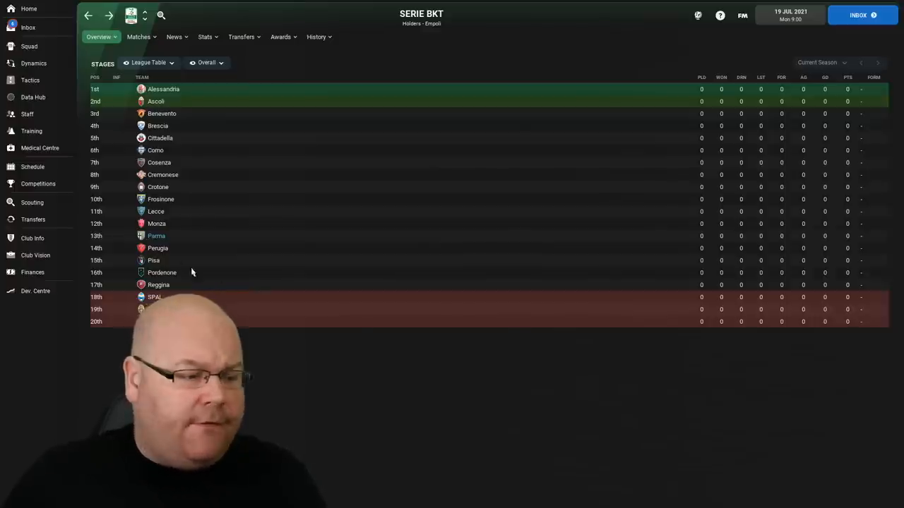
Step: Open Parma's club profile from the Serie BKT table and show its Ennio Tardini facilities
left_click(155, 236)
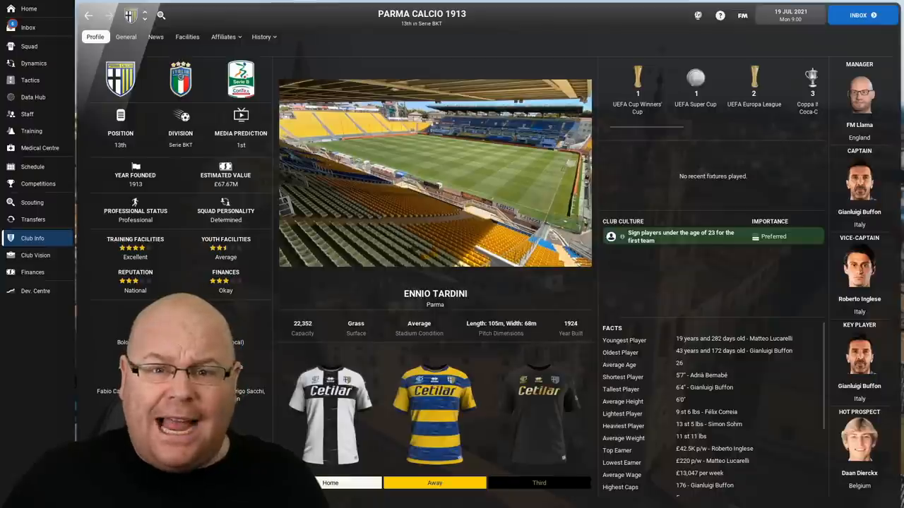
mouse_move(562, 504)
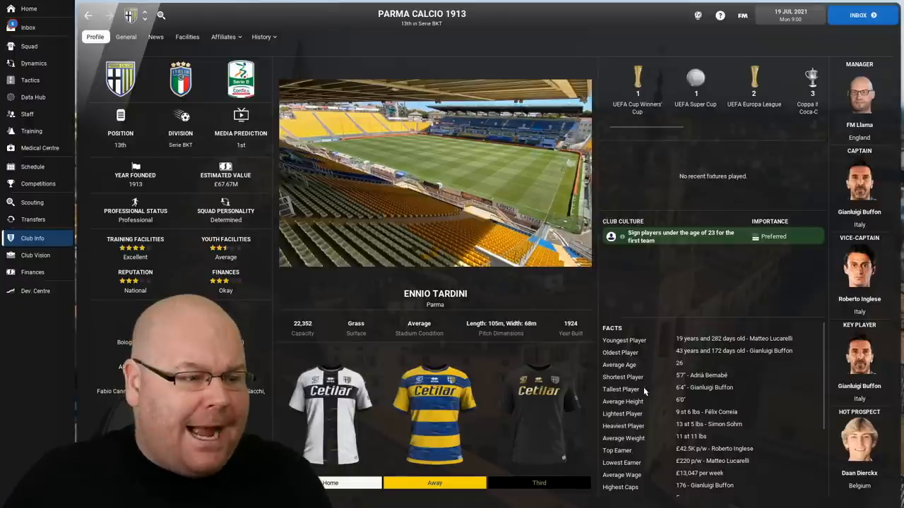
mouse_move(446, 232)
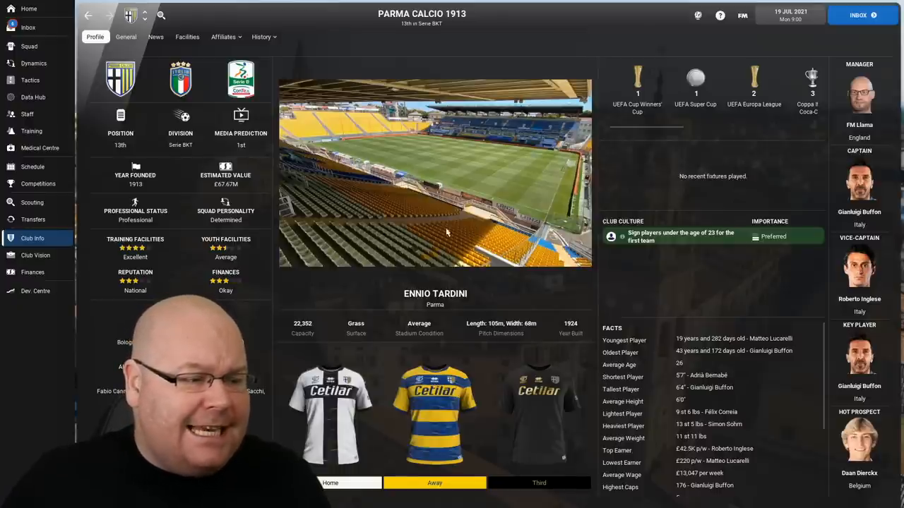
left_click(187, 37)
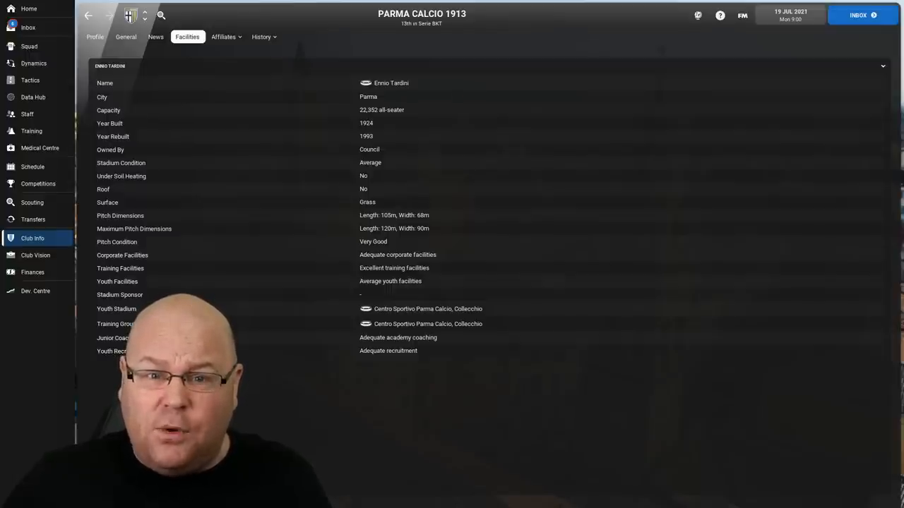
Step: Show Parma's finances with balance, transfer, wage and scouting budgets
left_click(32, 272)
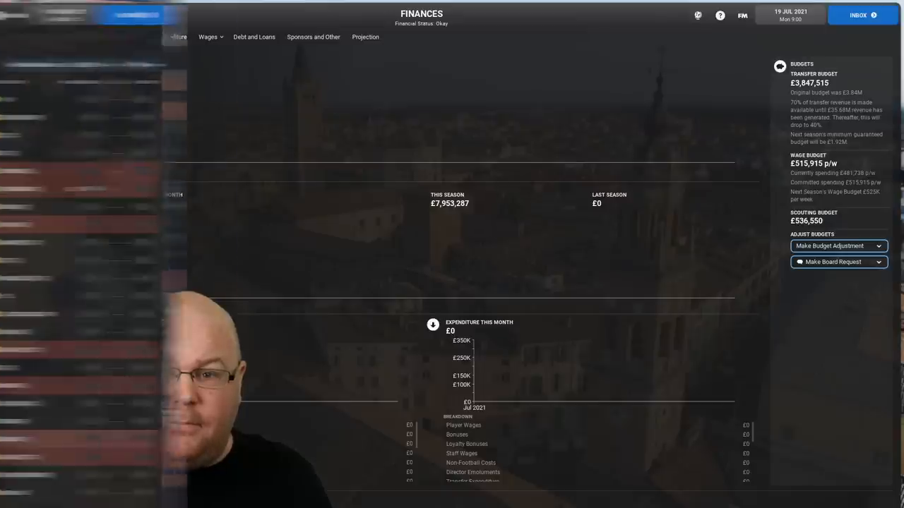
Step: From Parma's tactics lineup, view Buffon's, Danilo's and Hernani's profiles, ending on Dennis Man
left_click(31, 79)
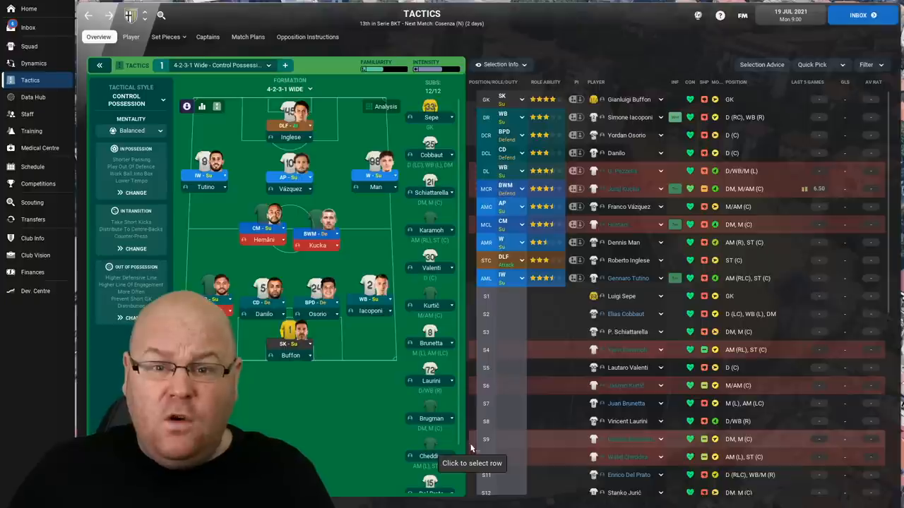
mouse_move(288, 363)
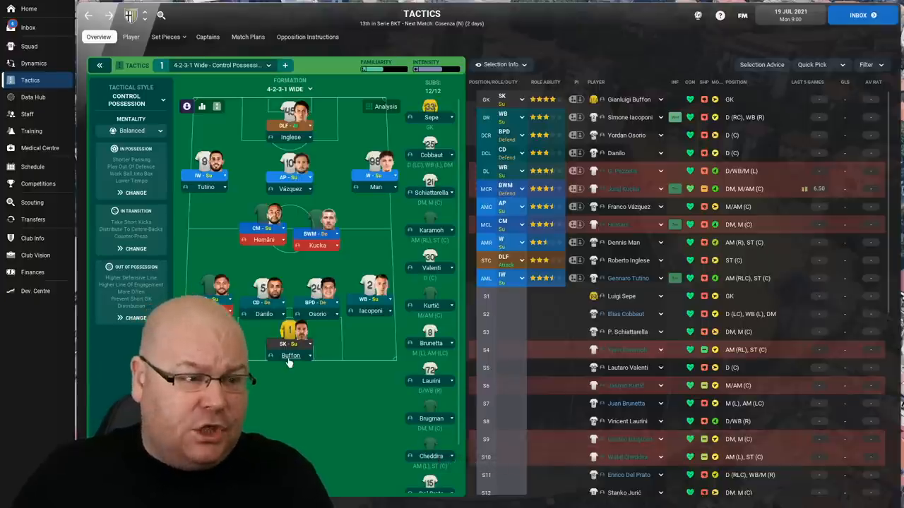
left_click(620, 98)
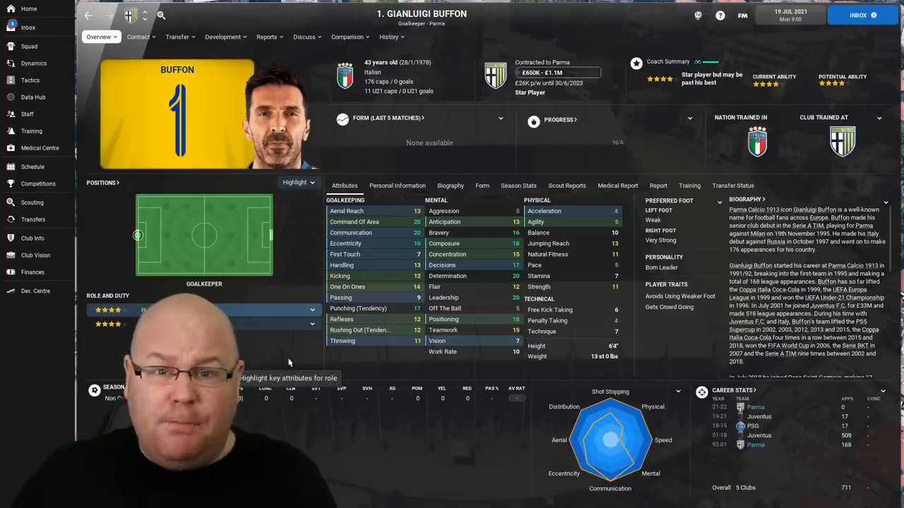
mouse_move(241, 297)
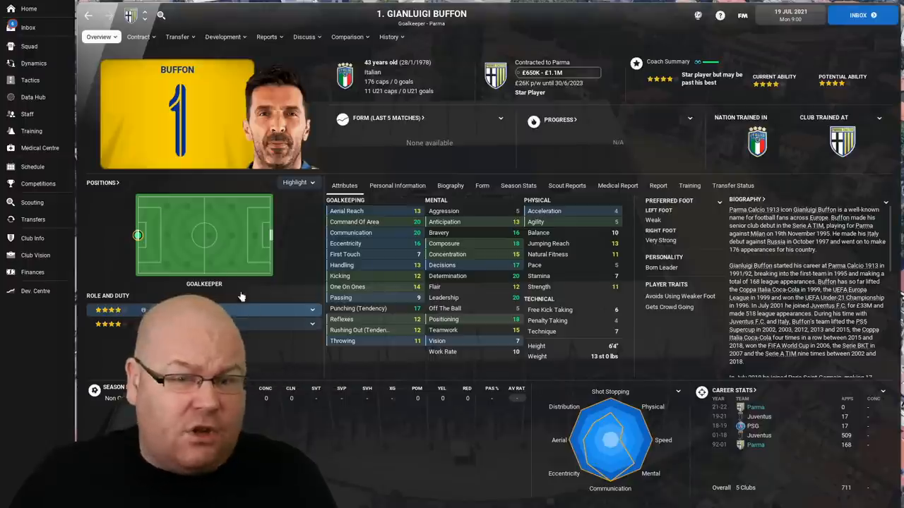
left_click(30, 80)
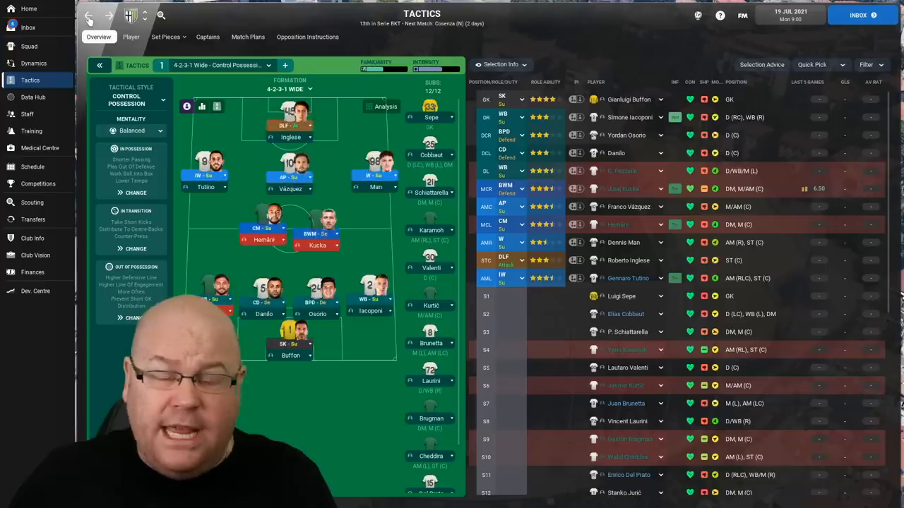
left_click(615, 152)
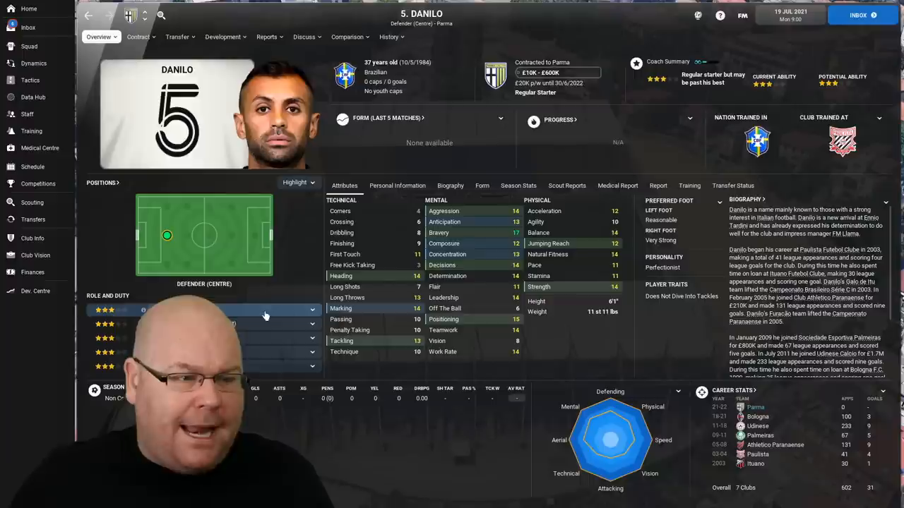
mouse_move(439, 454)
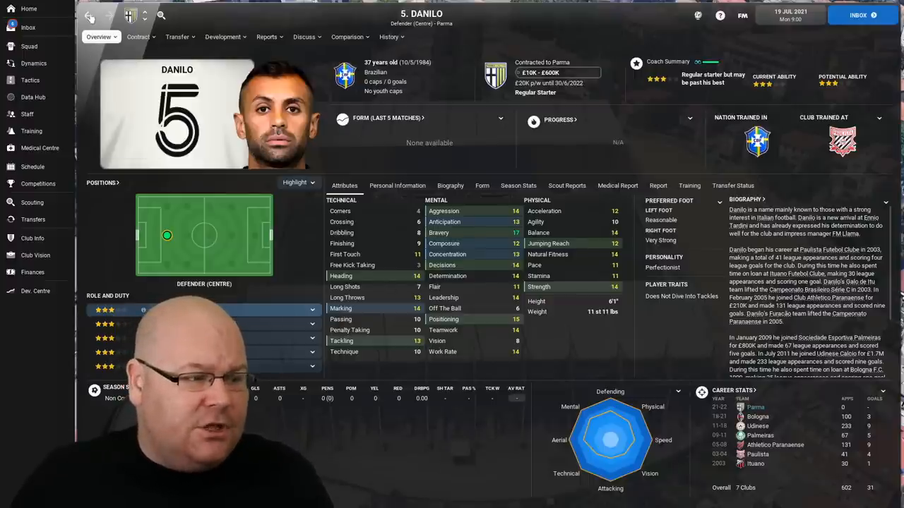
left_click(31, 79)
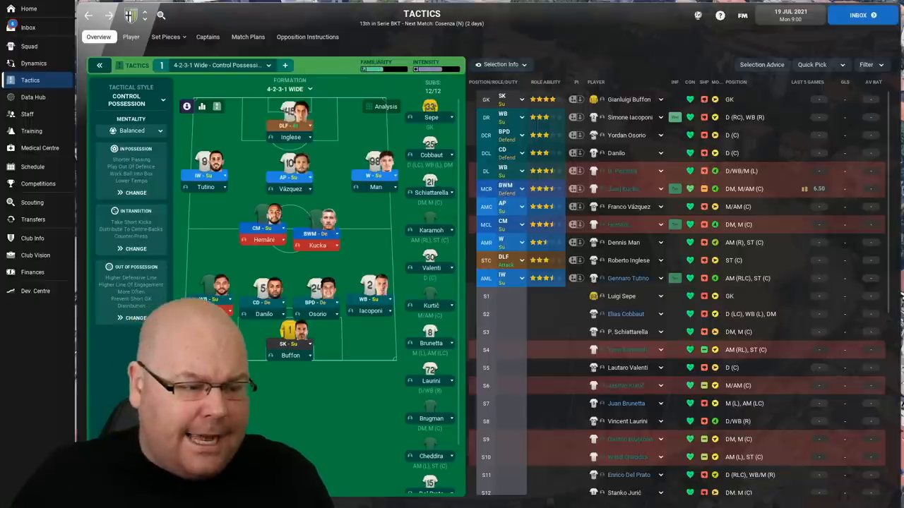
left_click(622, 170)
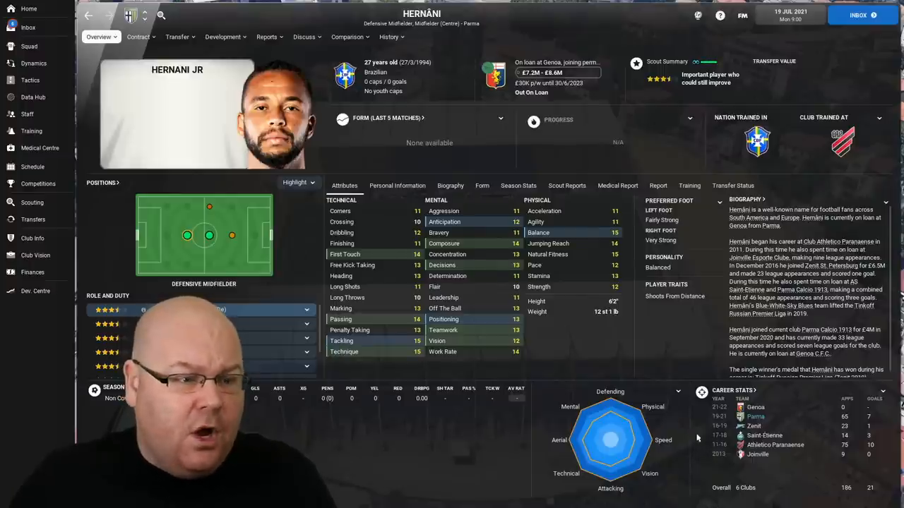
left_click(31, 79)
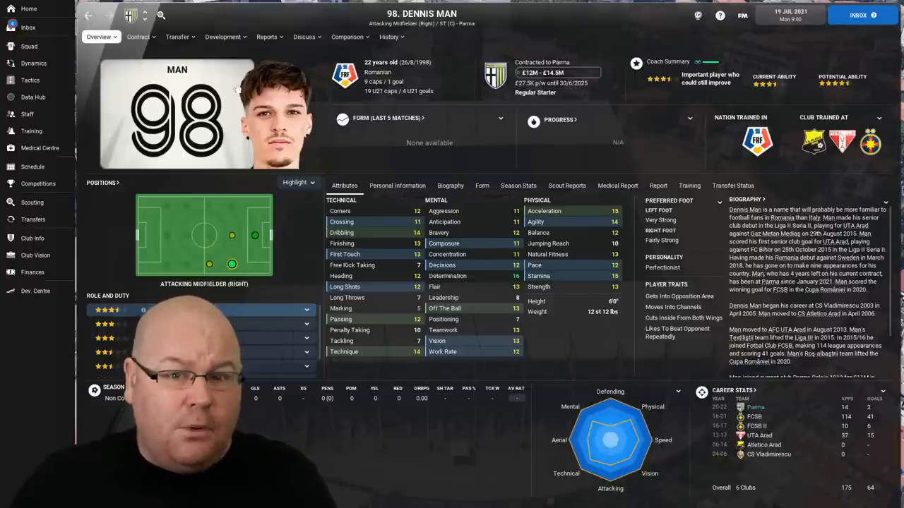
left_click(31, 79)
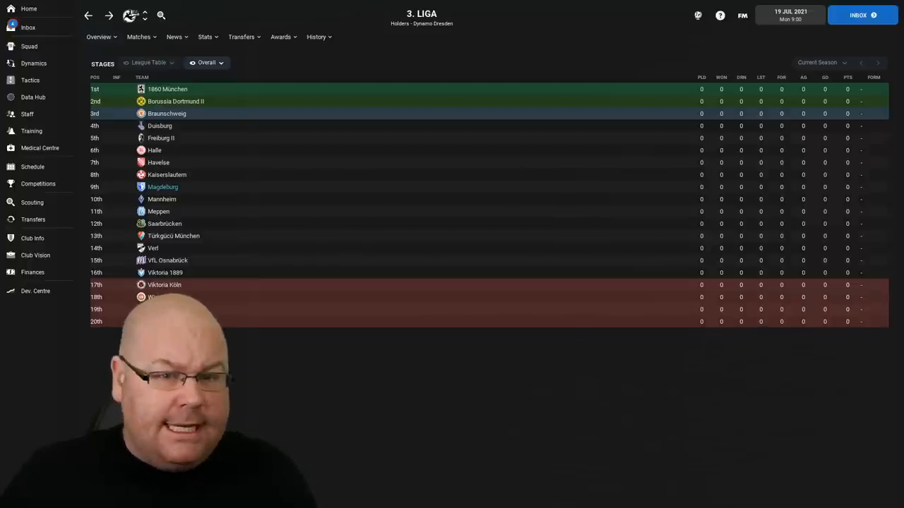
mouse_move(162, 186)
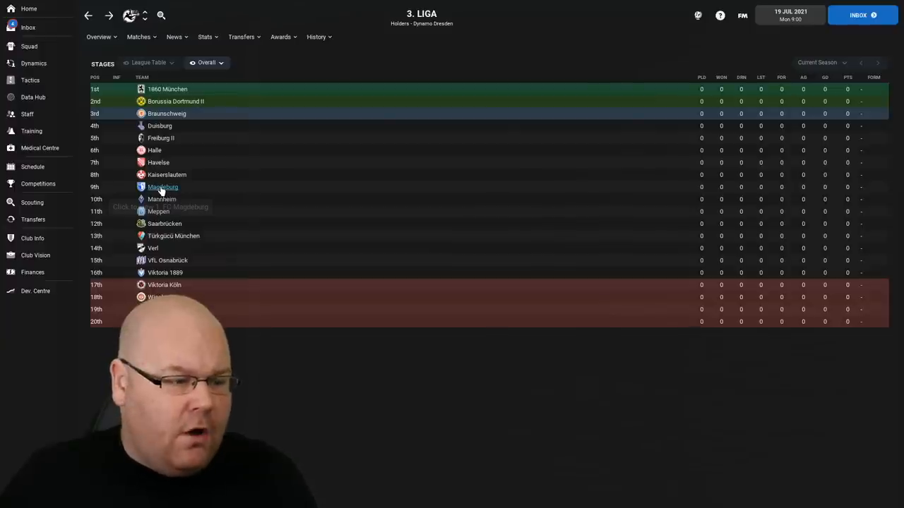
Step: Open 1. FC Magdeburg's club profile and show its MDCC-Arena facilities details
left_click(163, 186)
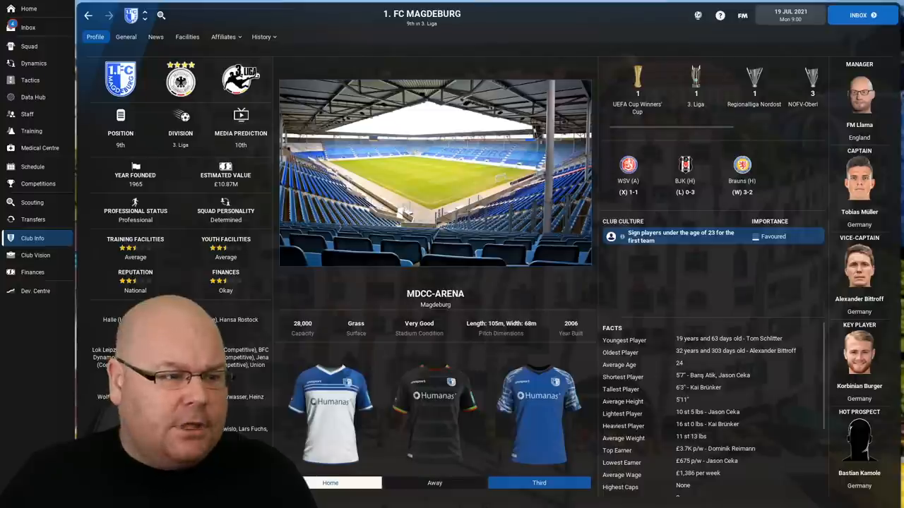
left_click(186, 37)
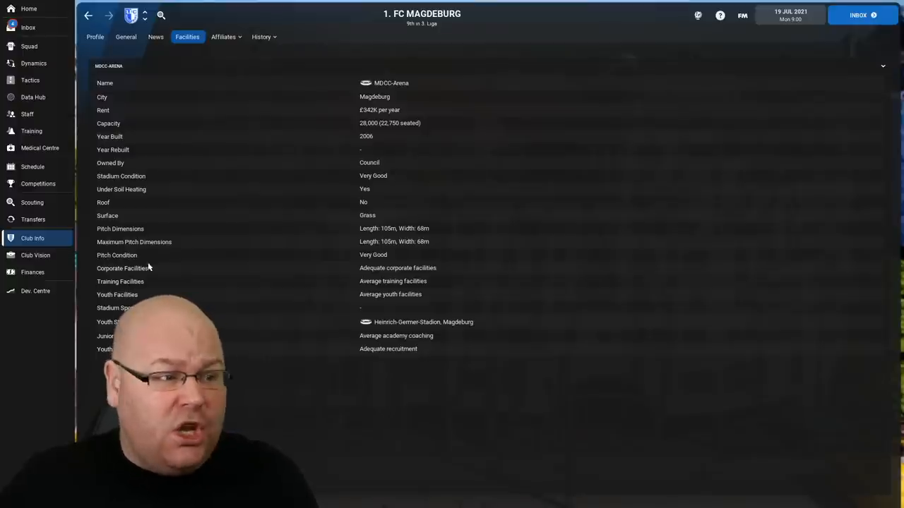
Step: Return to Magdeburg's club overview and show its finances with the £3,807,499 balance
left_click(95, 36)
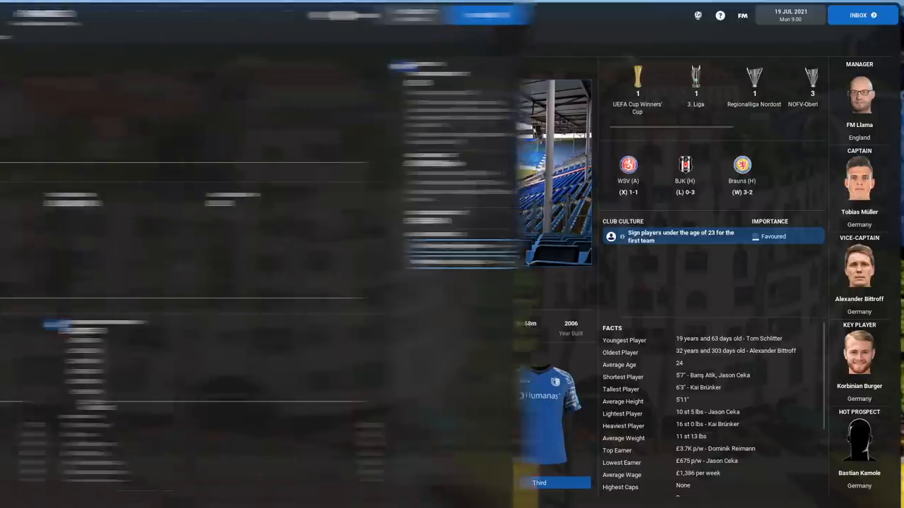
left_click(32, 271)
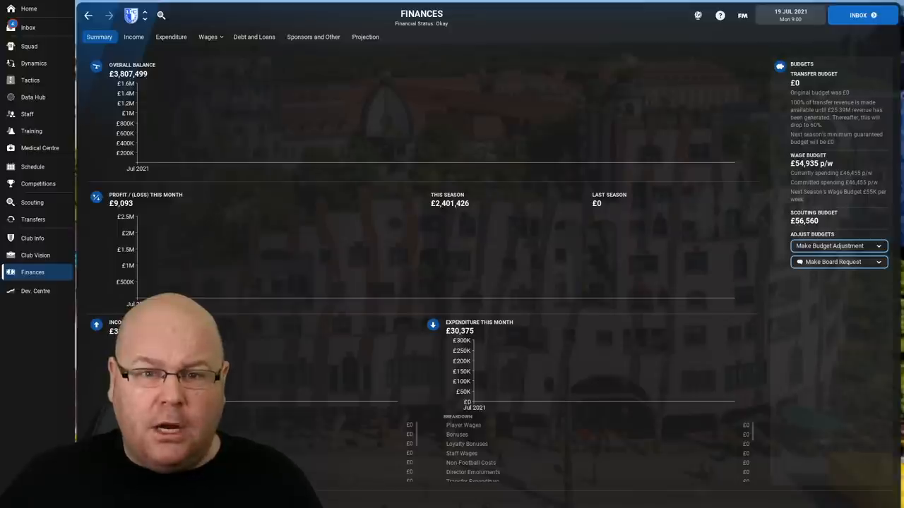
left_click(29, 79)
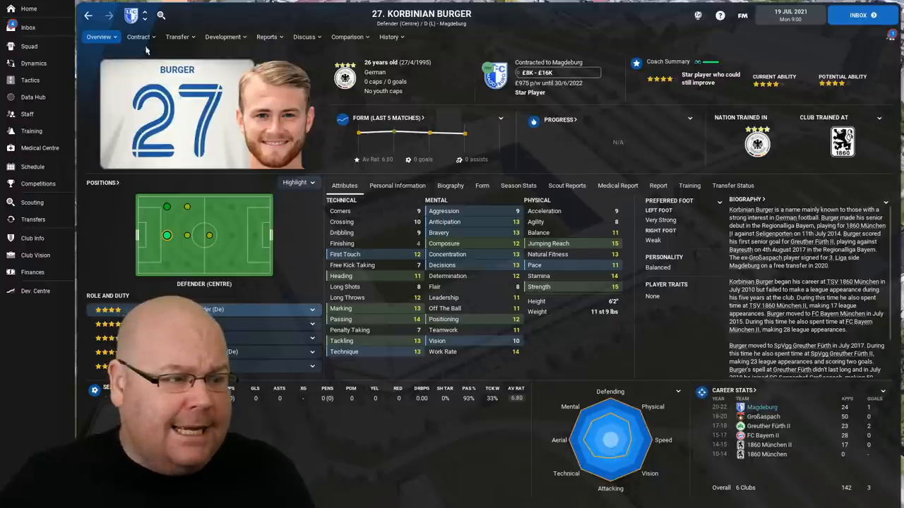
Step: Review the player profiles of Julian Rieckmann and Andreas Müller from Magdeburg's tactics lineup
left_click(30, 79)
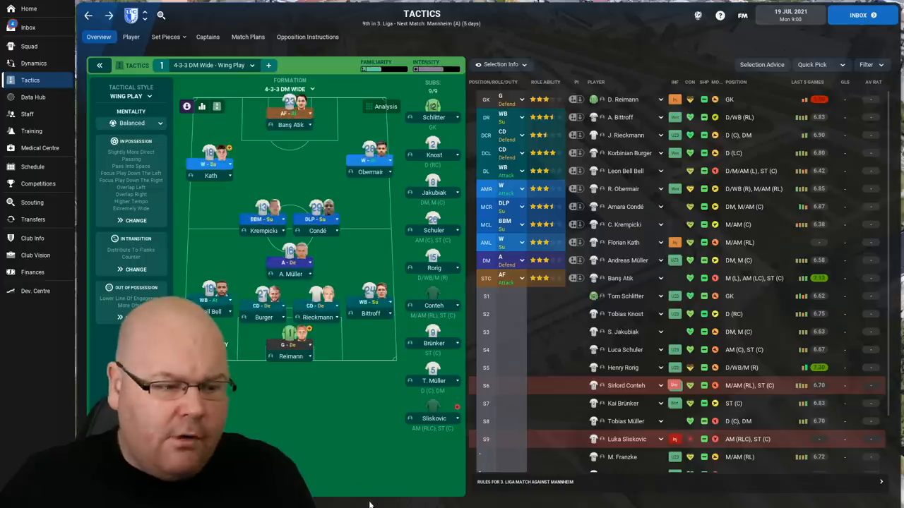
double_click(627, 136)
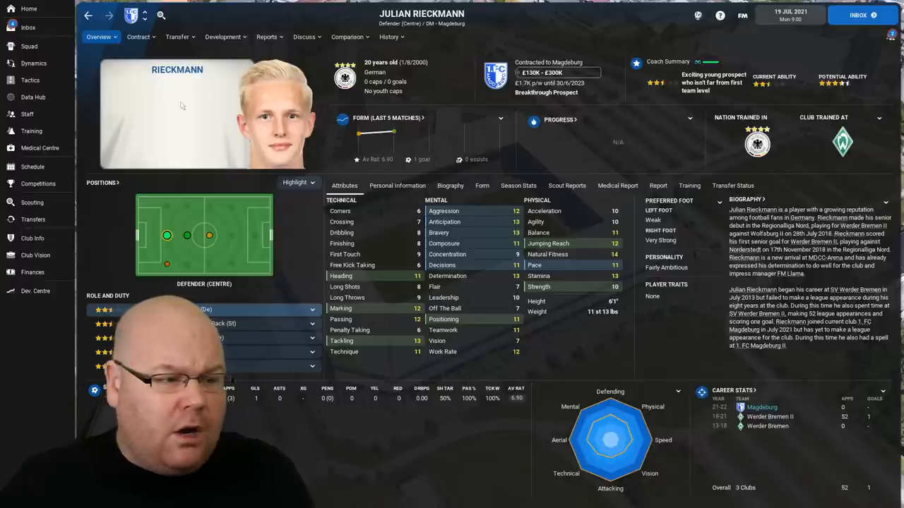
left_click(30, 79)
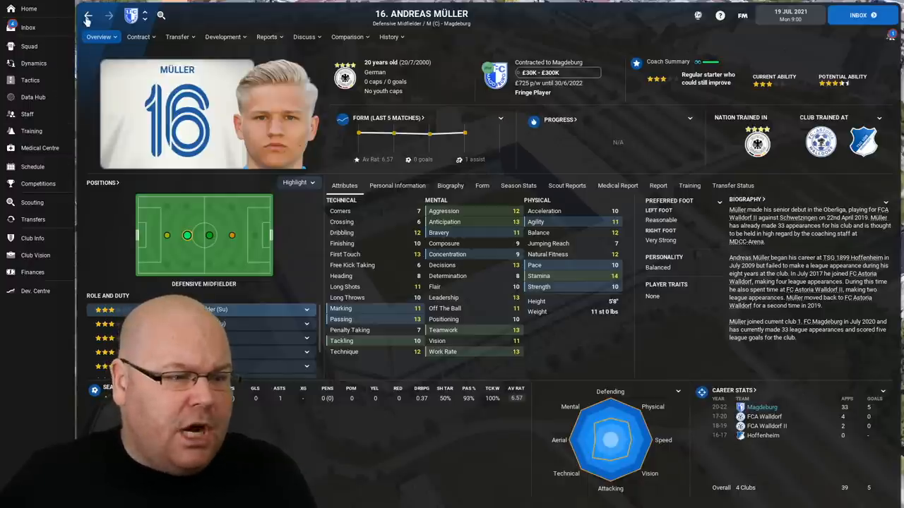
left_click(29, 79)
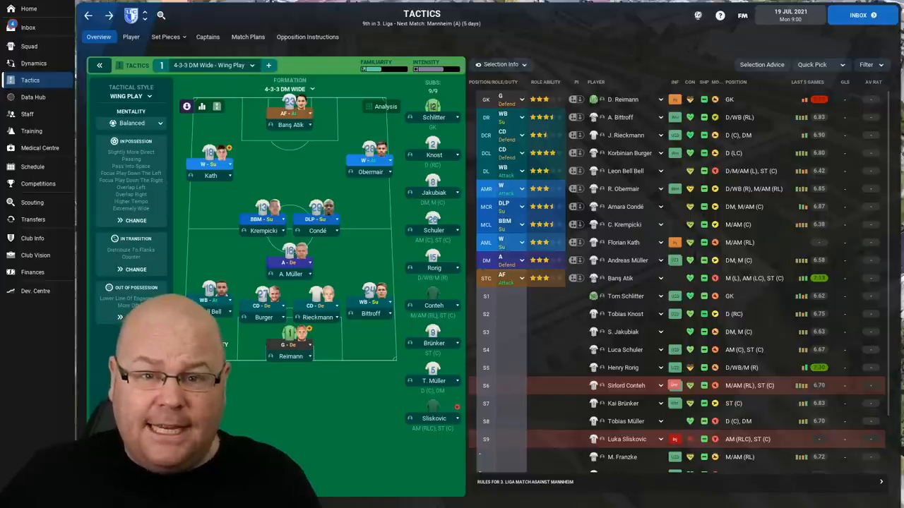
Step: Bring up the 3. Liga season preview from the competition link
left_click(37, 184)
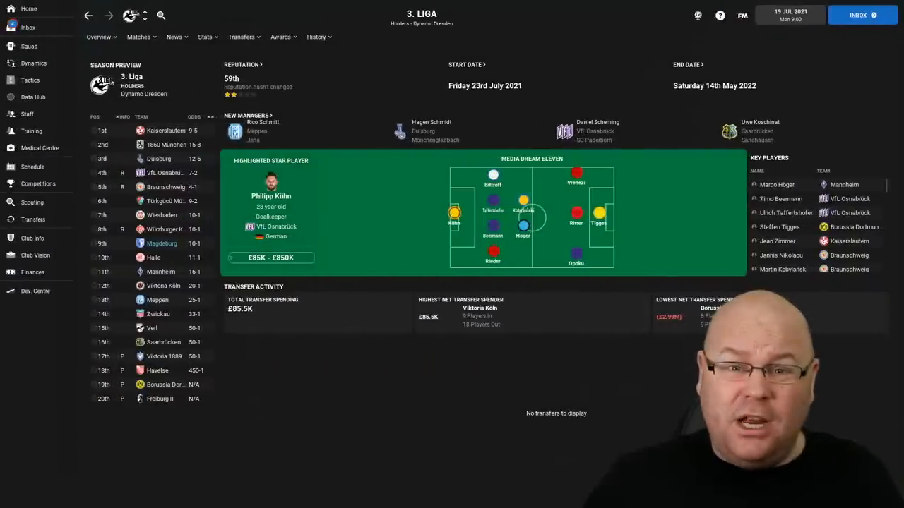